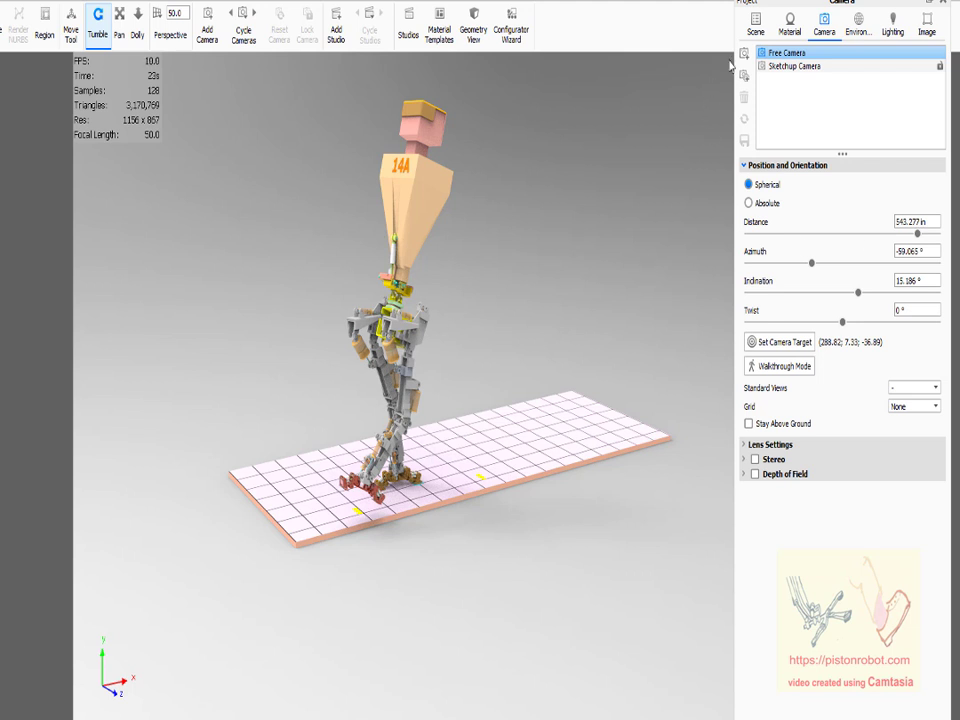
- Bring up the Open dialog listing the Engine of the Heart KeyShot scene files
click(755, 24)
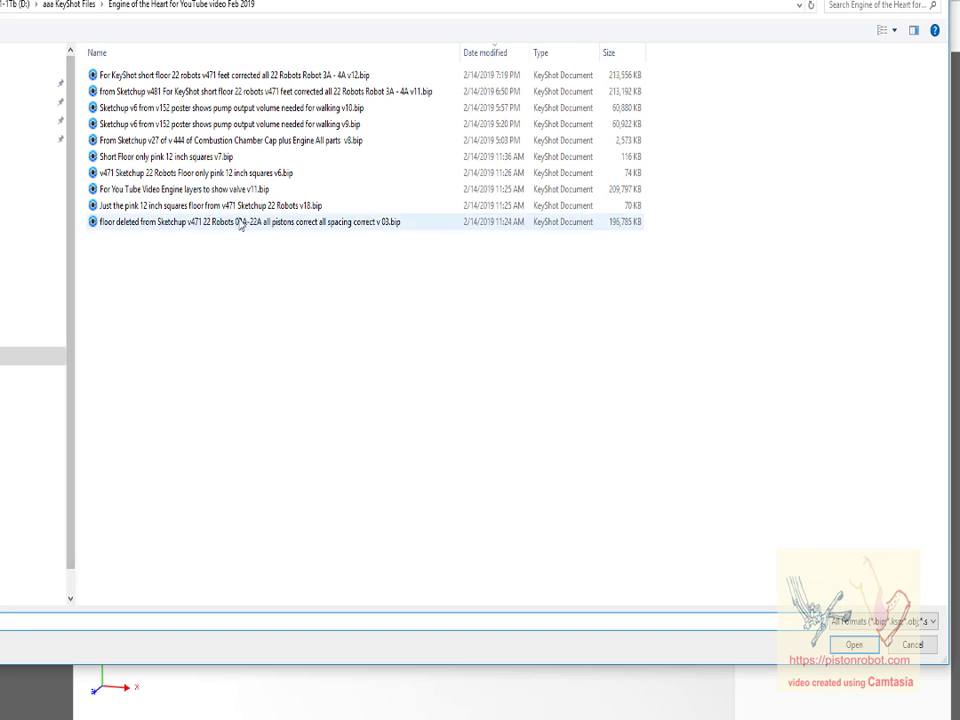
mouse_move(240, 221)
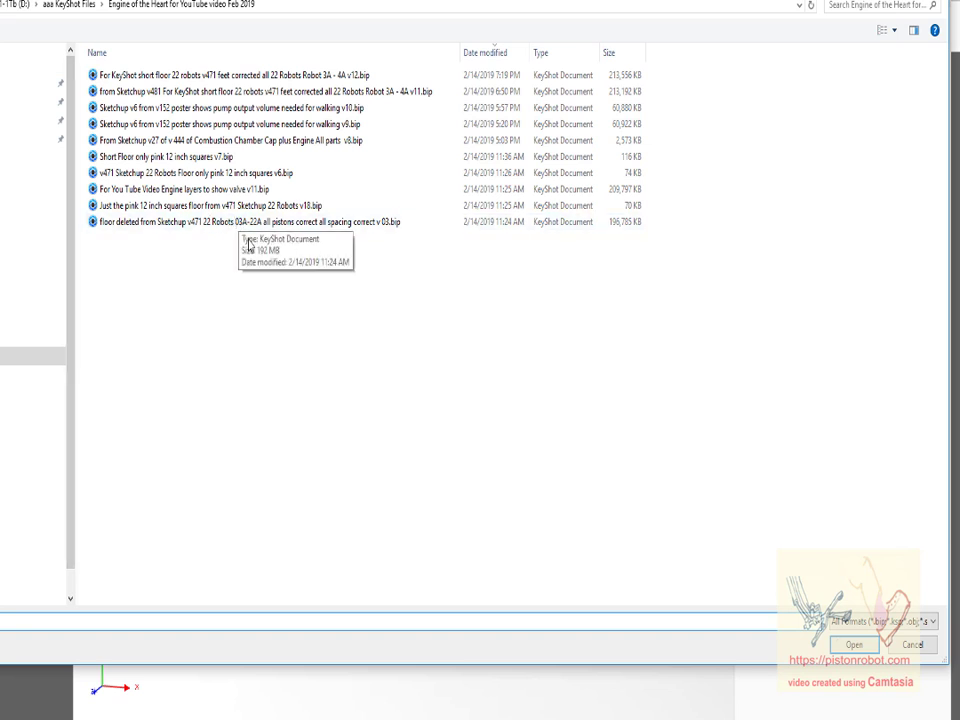
mouse_move(767, 533)
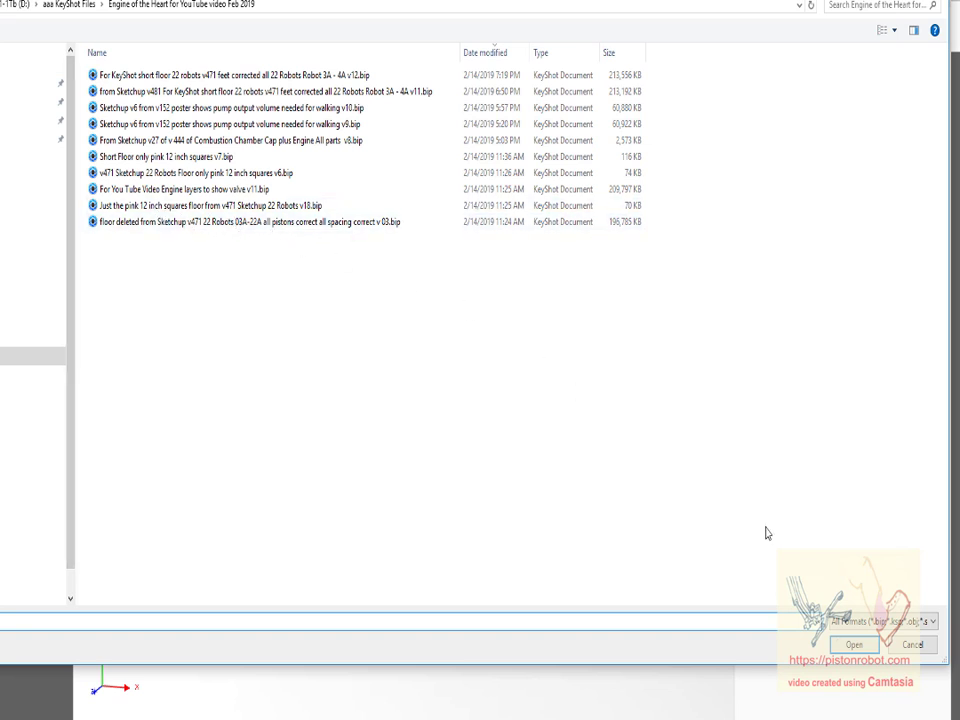
- Open 'Sketchup v6 from v152 poster shows pump output volume needed for walking v10.bip'
click(250, 123)
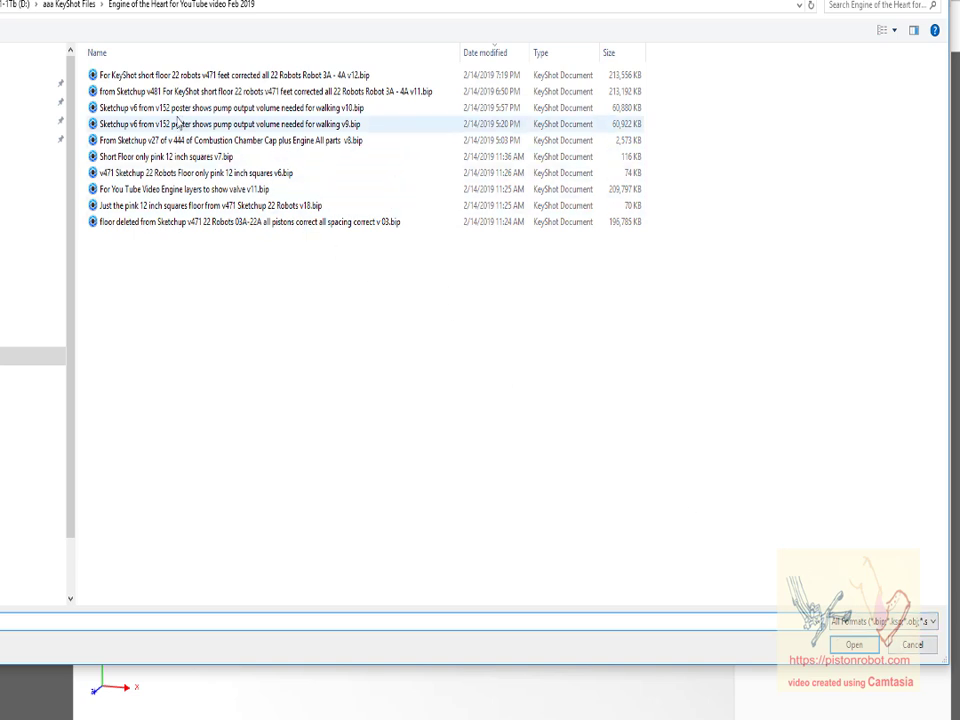
click(250, 107)
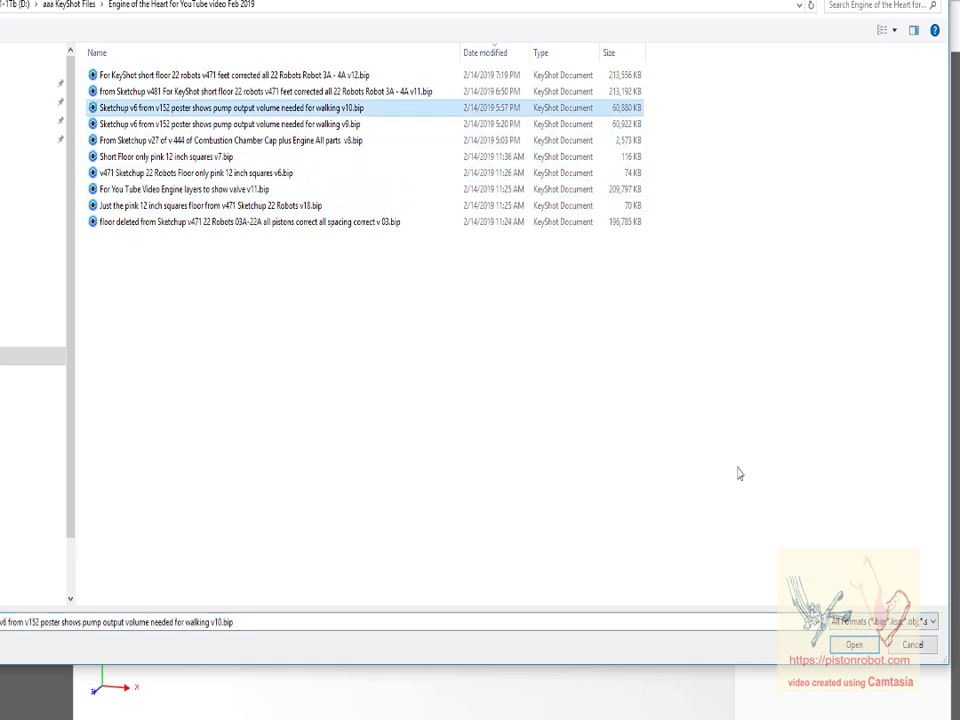
click(853, 644)
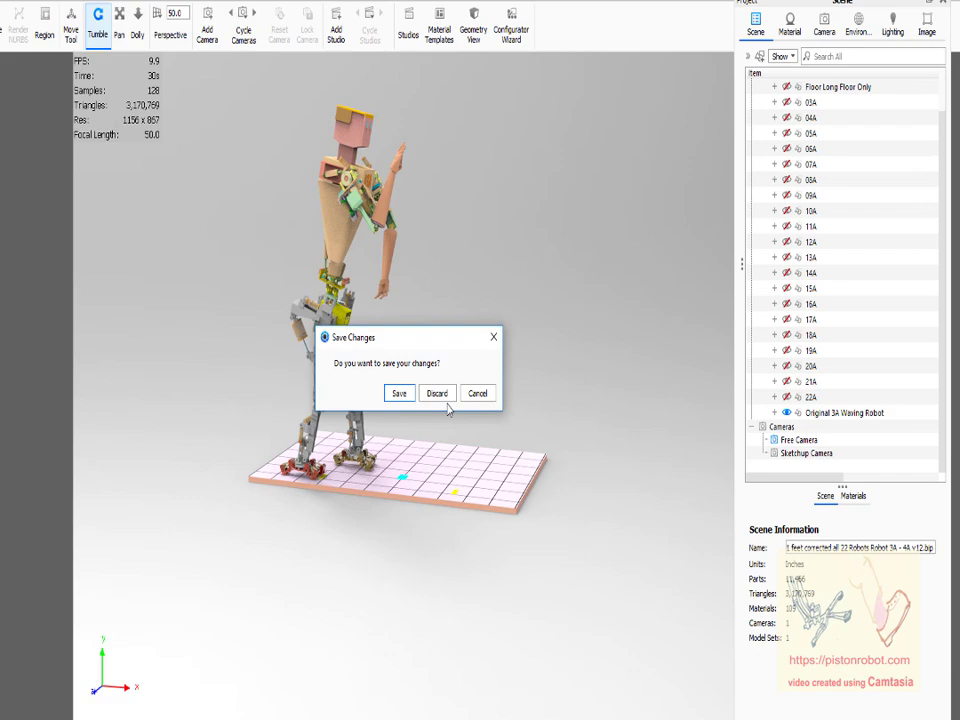
- Discard changes to the current scene so the v10 poster scene loads
click(437, 392)
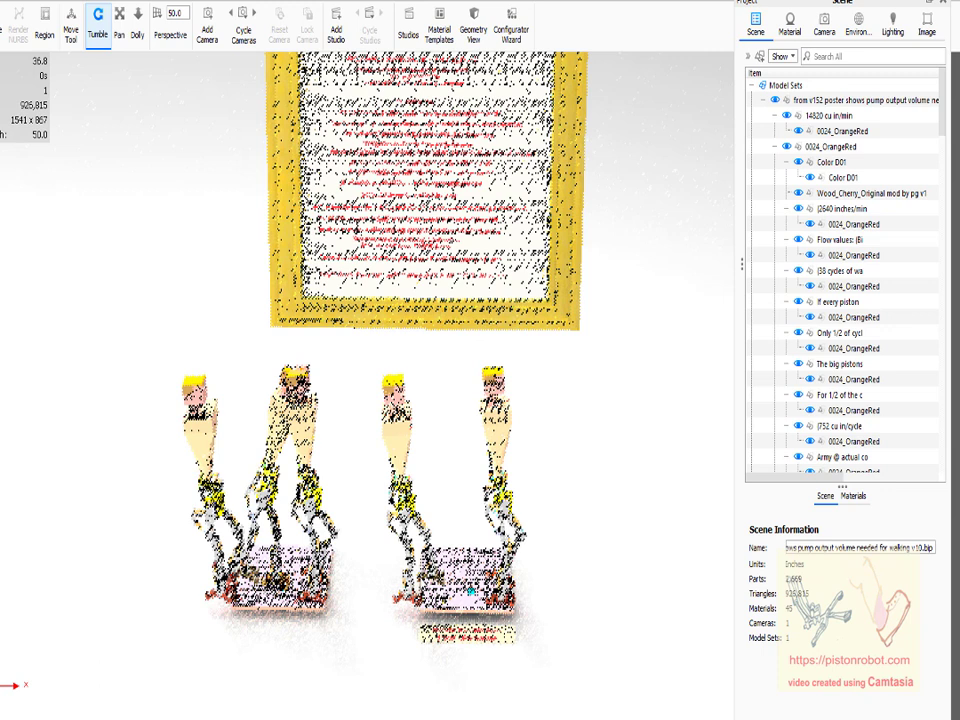
- Set the camera target on the framed pump-calculation poster from the Camera settings
click(823, 18)
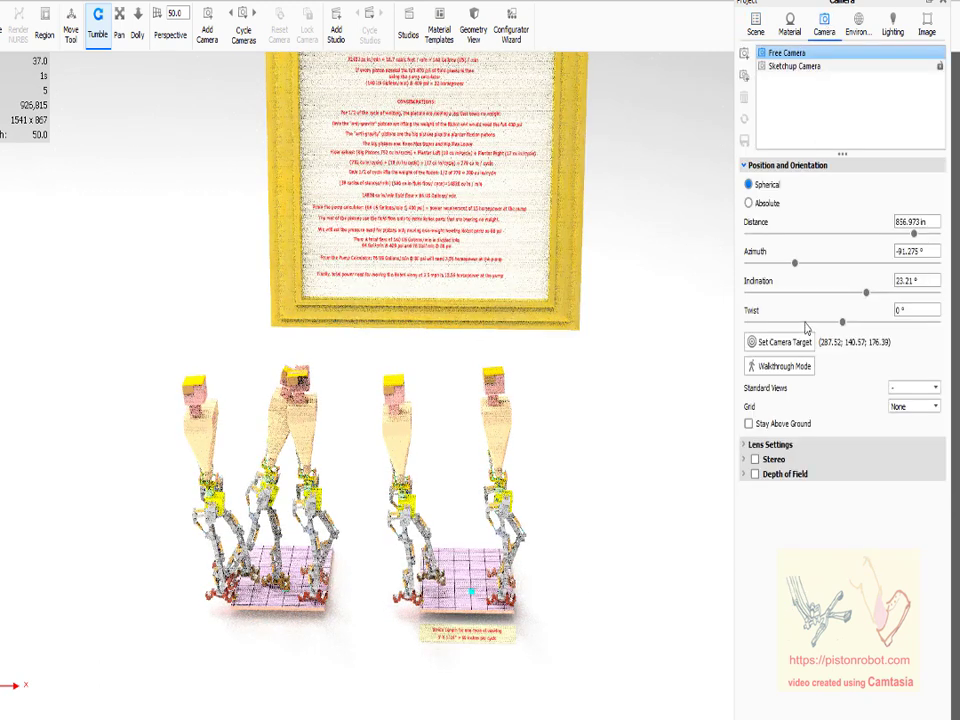
click(784, 342)
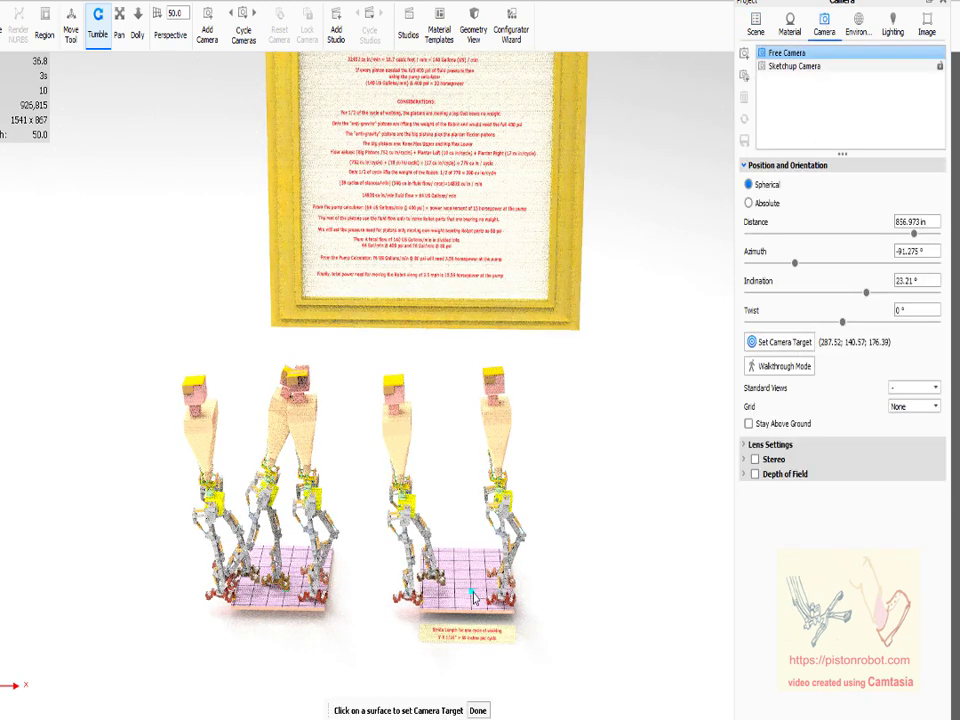
click(470, 597)
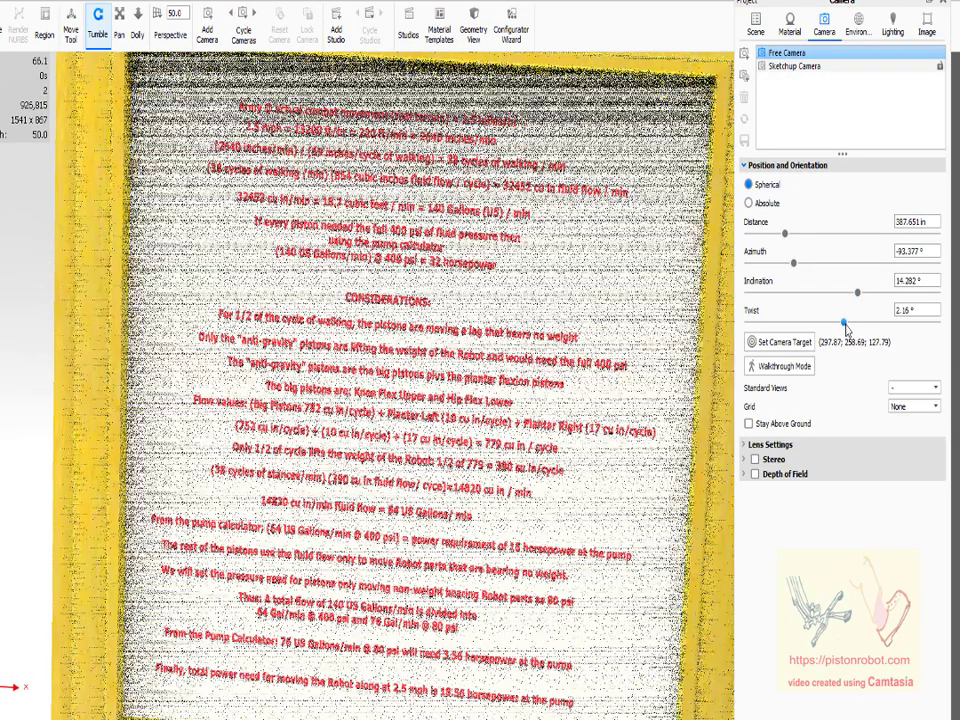
- Level the camera twist to 0° and dolly in until the poster calculations are legible
drag(845, 320, 840, 320)
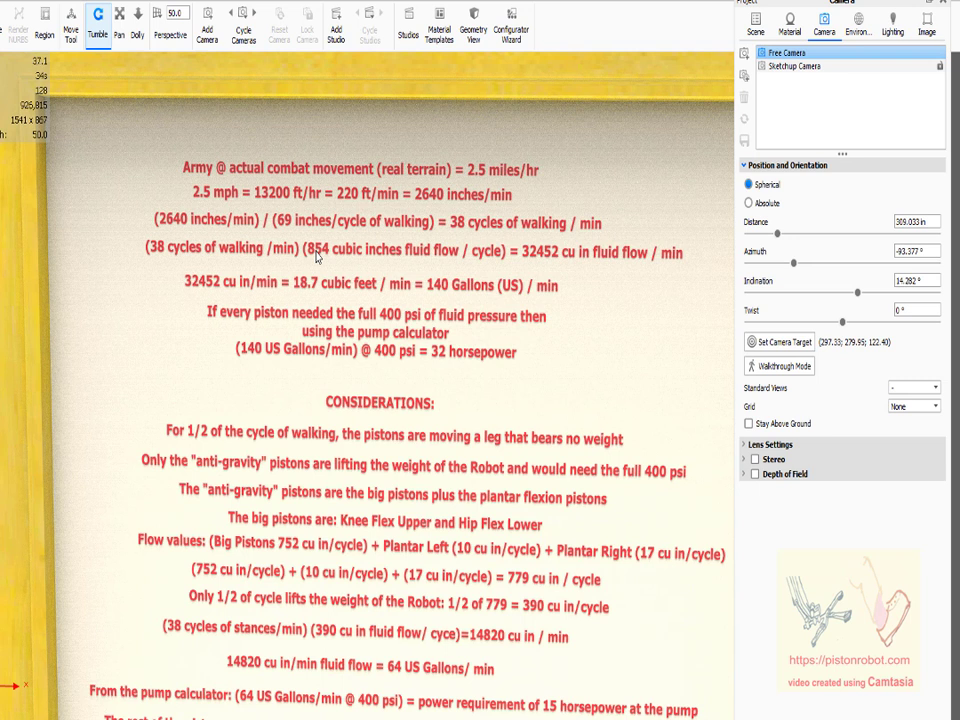
mouse_move(498, 258)
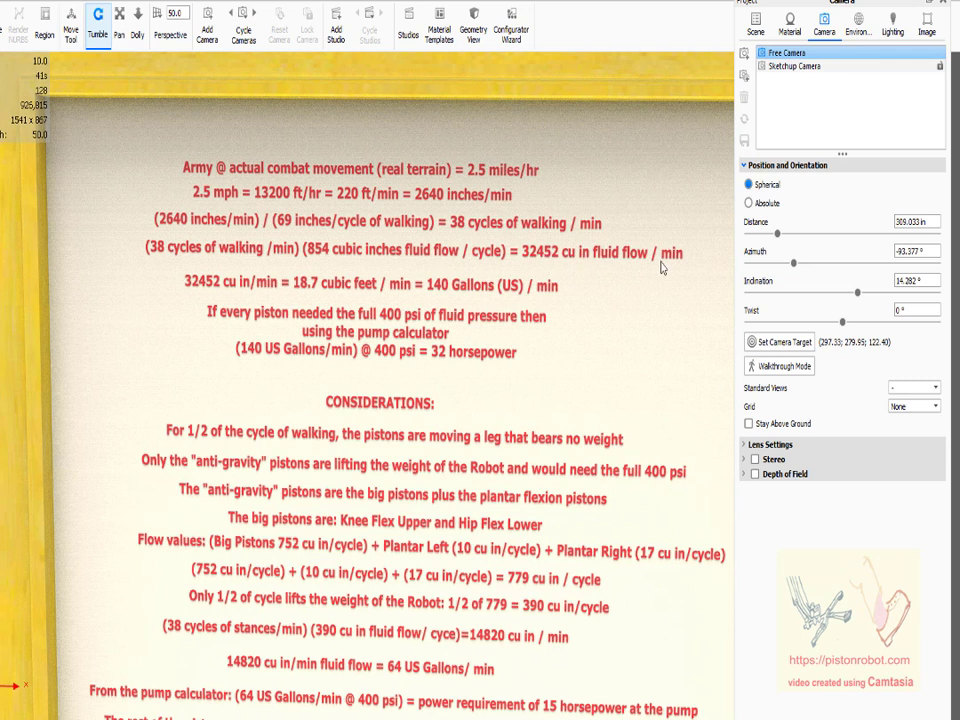
mouse_move(419, 295)
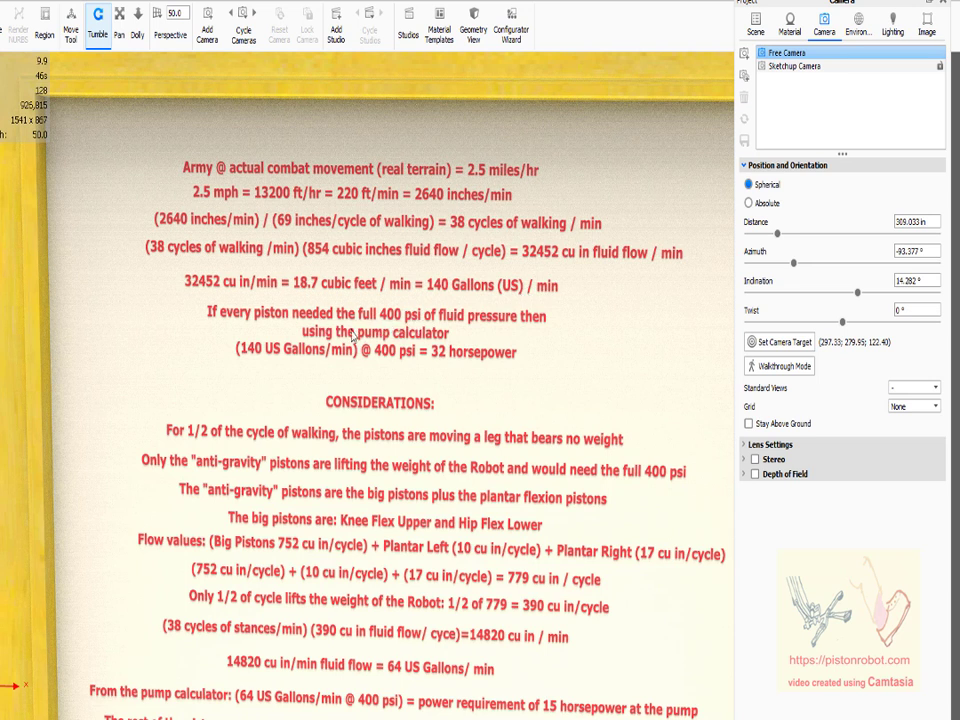
mouse_move(441, 362)
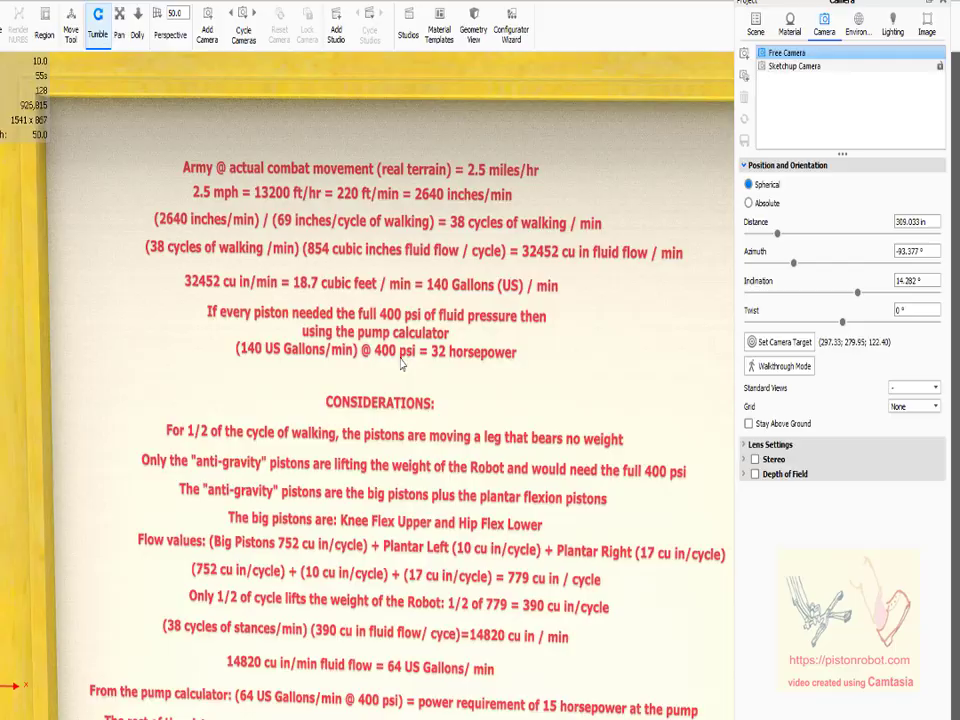
scroll(down, 3)
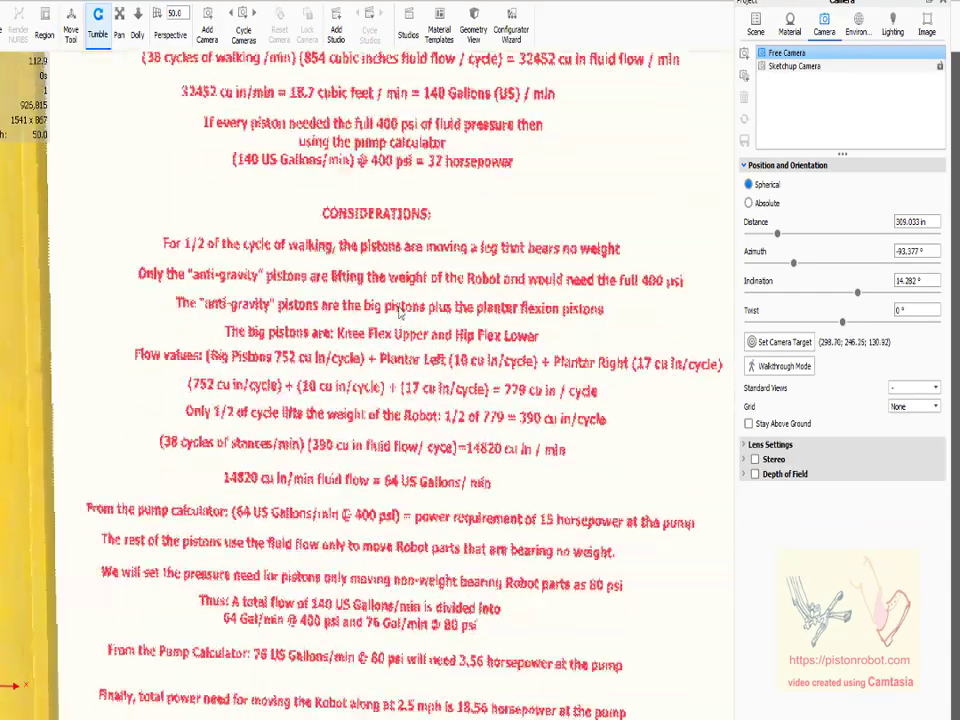
- Shift the view down to the poster's closing 18.56 horsepower total and frame bottom
scroll(up, 3)
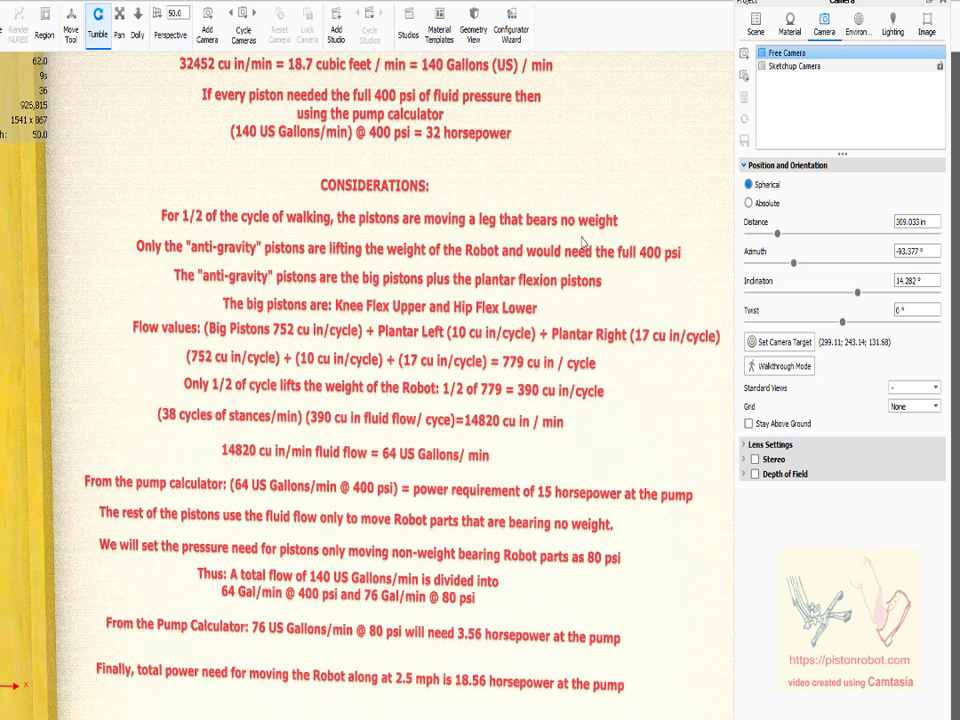
mouse_move(248, 262)
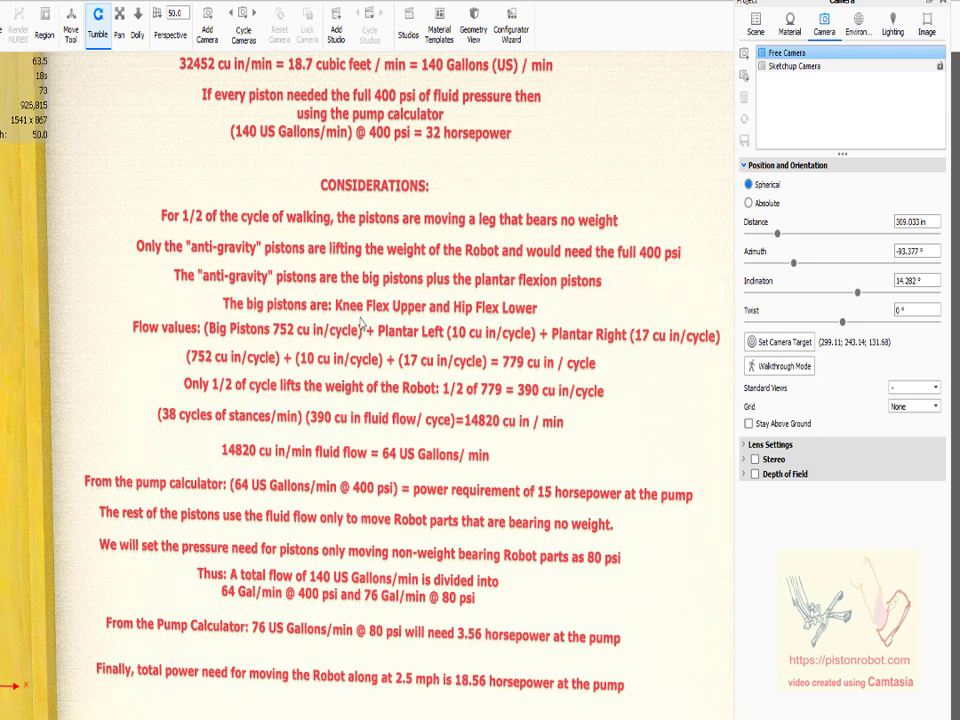
mouse_move(412, 315)
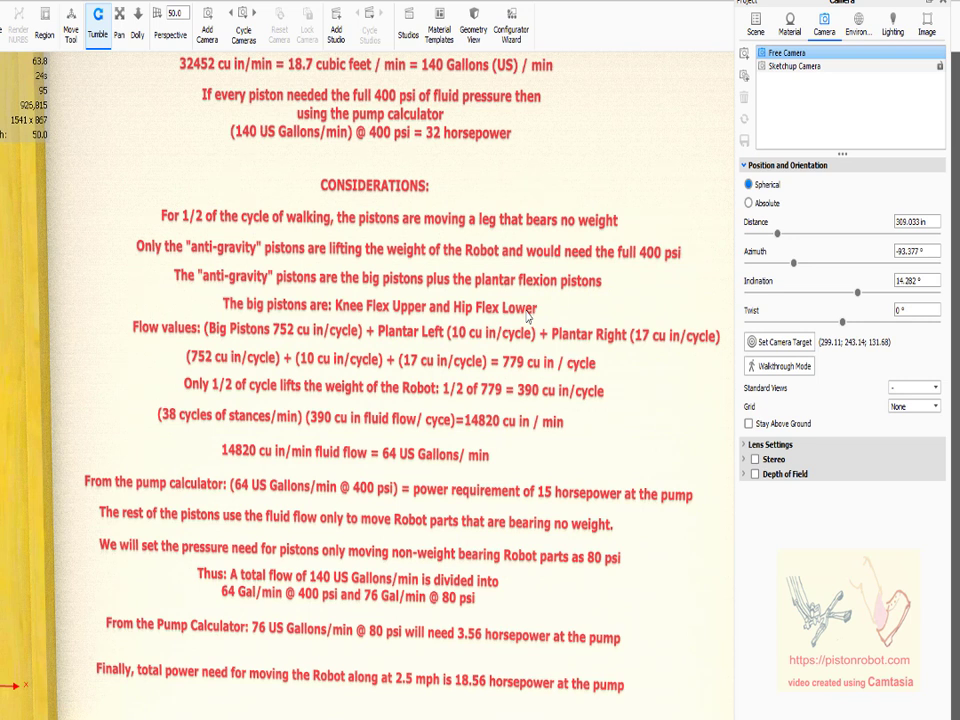
mouse_move(410, 329)
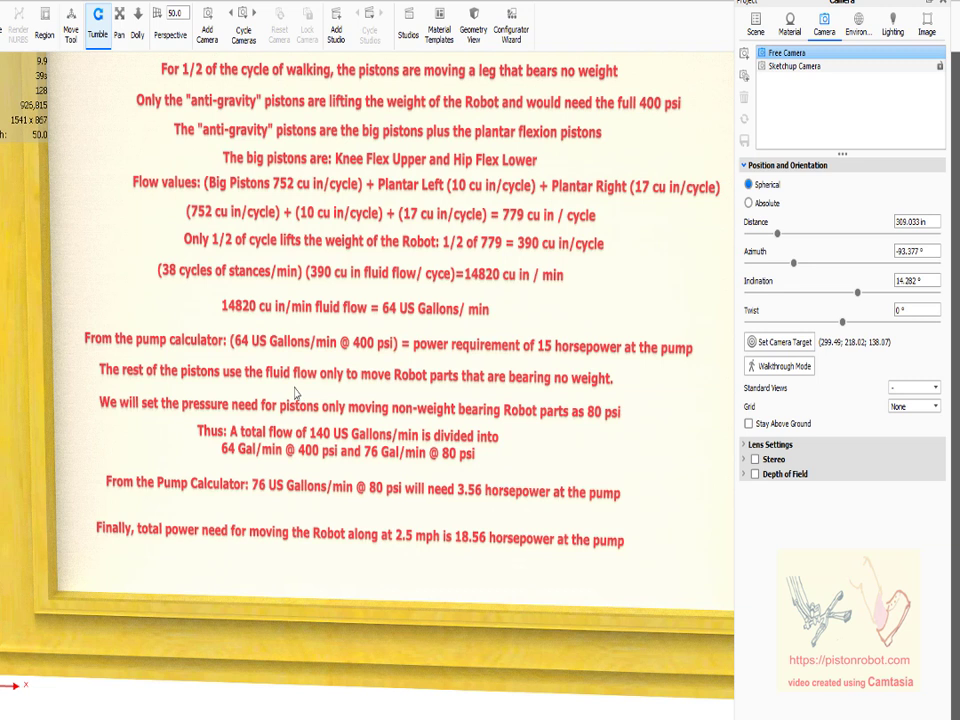
mouse_move(410, 347)
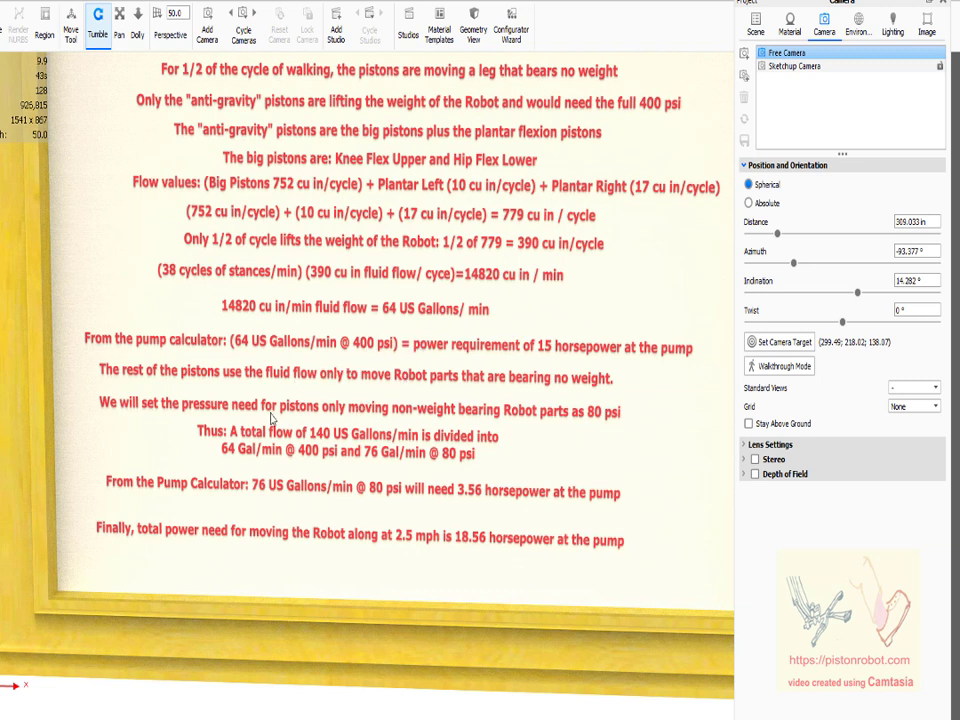
mouse_move(371, 364)
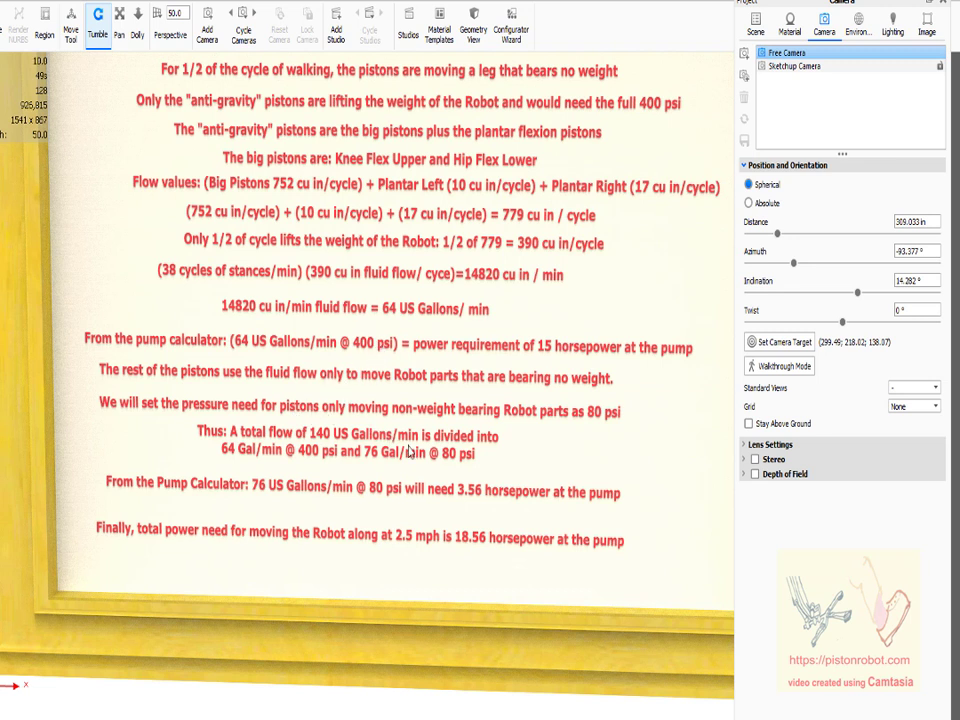
mouse_move(448, 463)
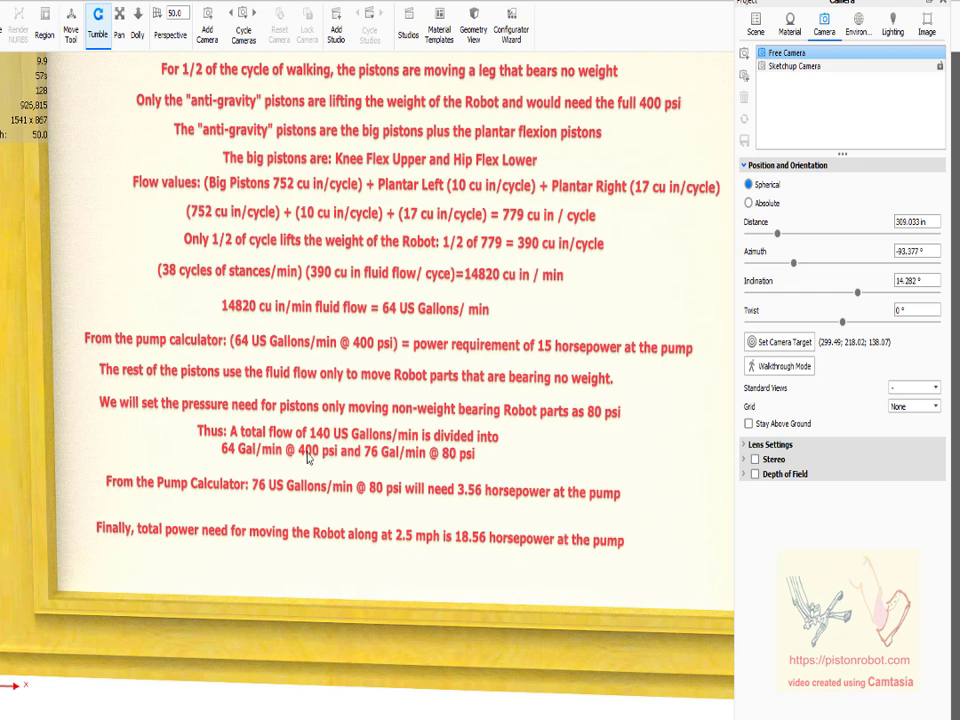
mouse_move(392, 461)
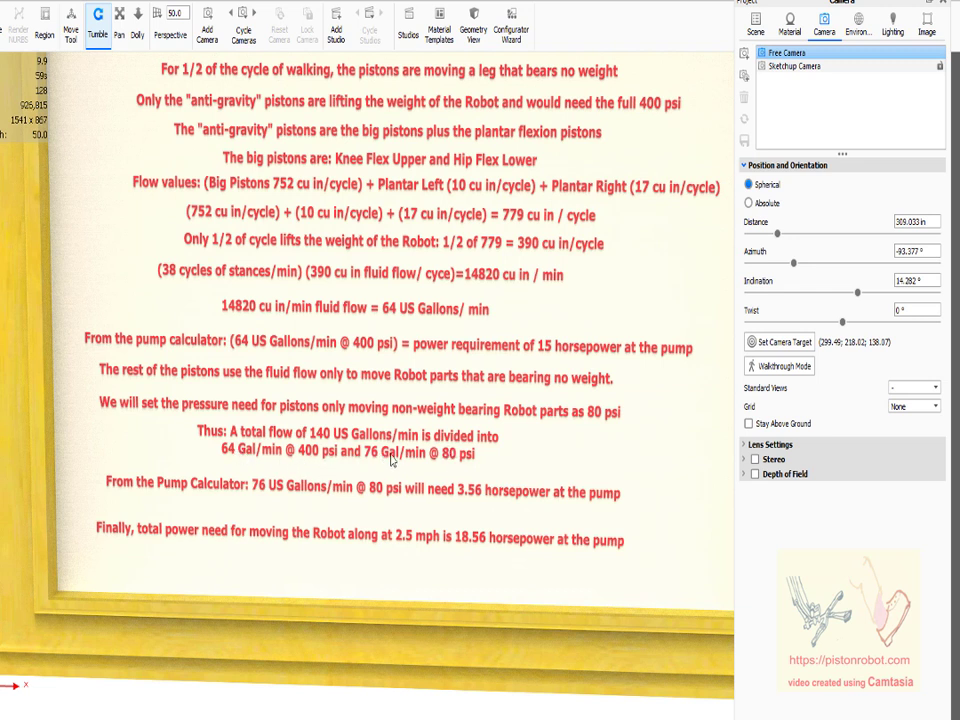
mouse_move(560, 360)
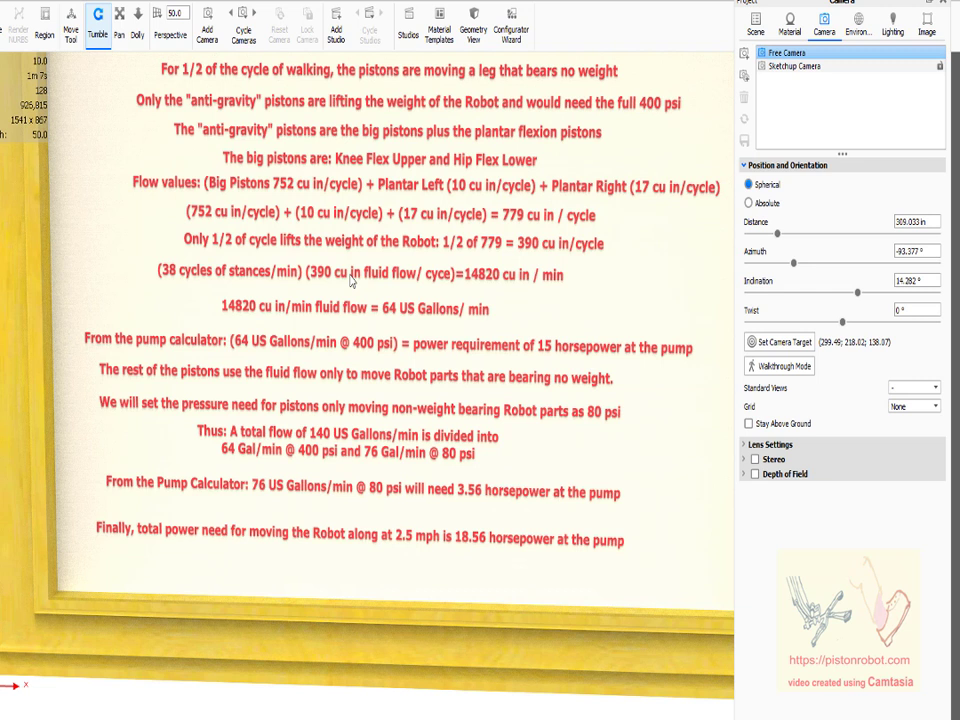
mouse_move(485, 385)
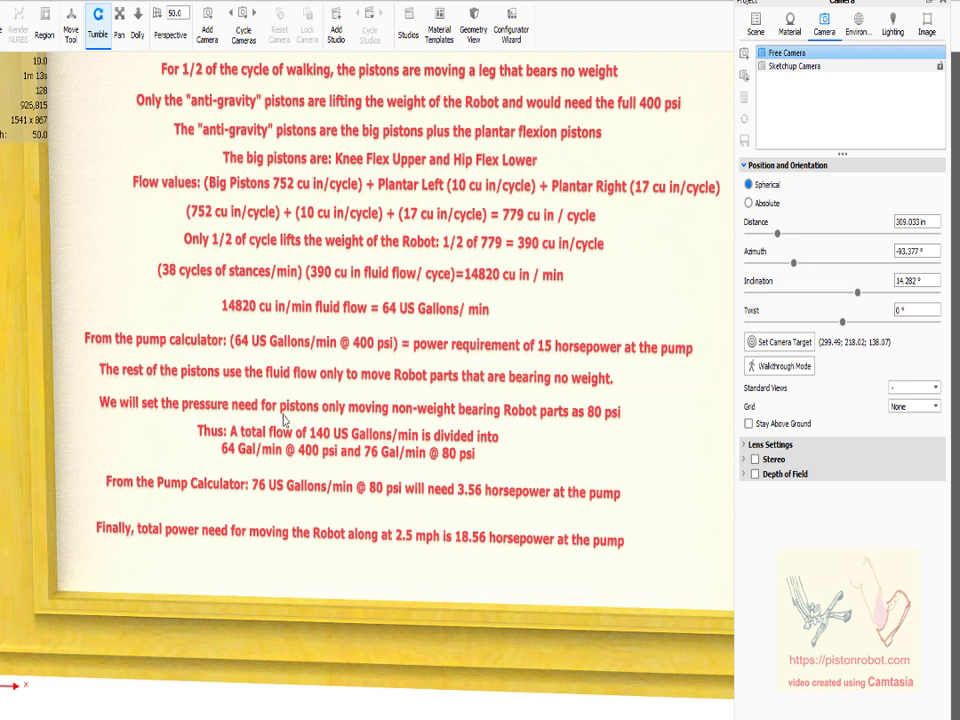
mouse_move(325, 438)
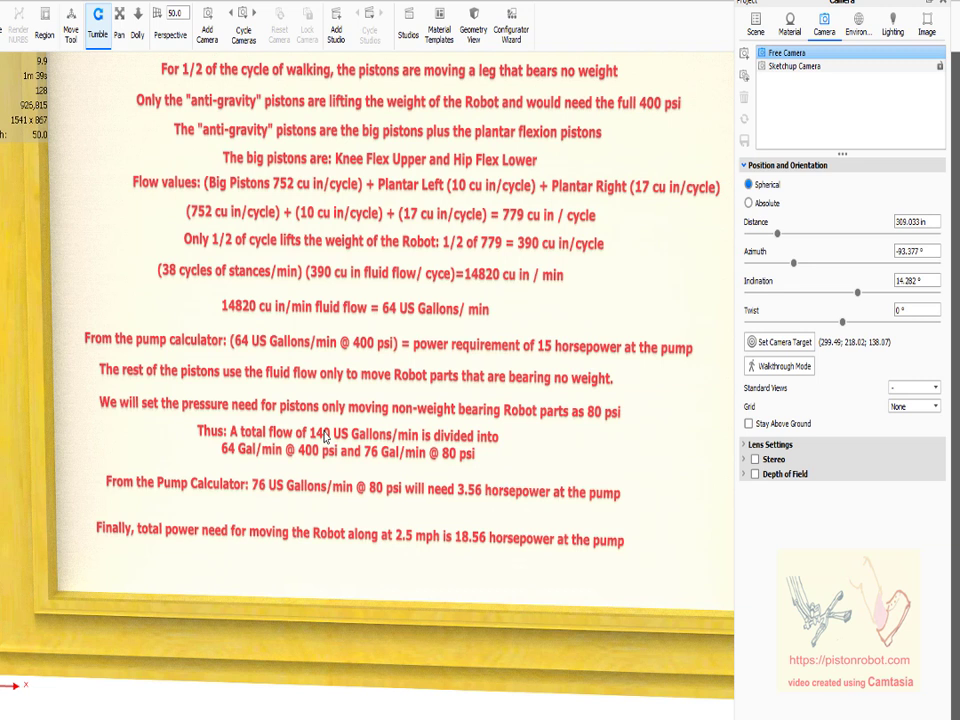
mouse_move(313, 555)
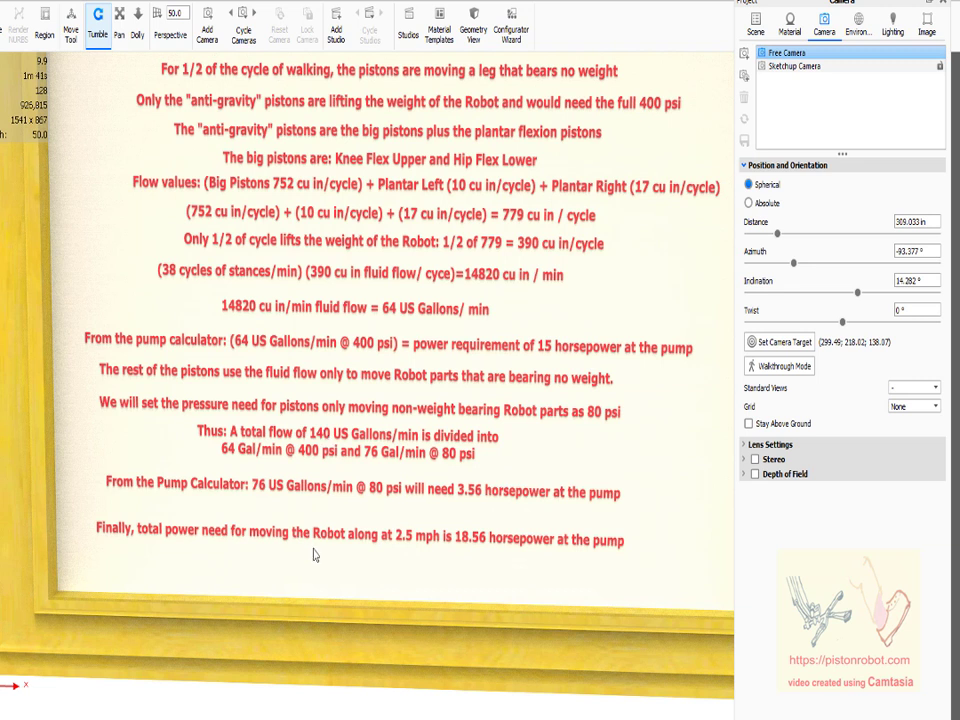
mouse_move(312, 495)
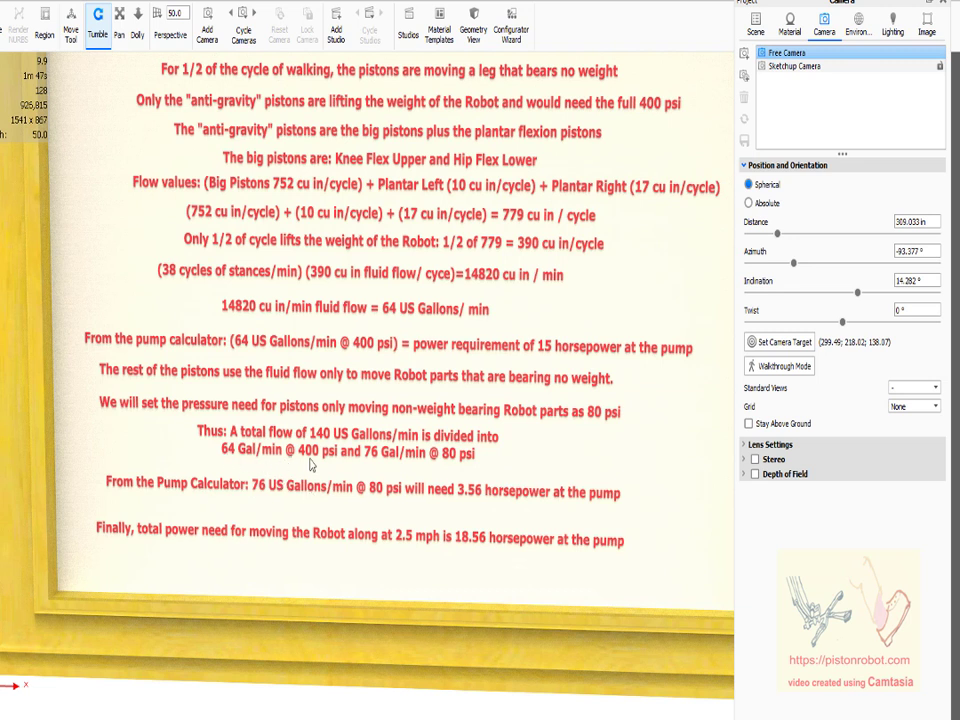
mouse_move(422, 467)
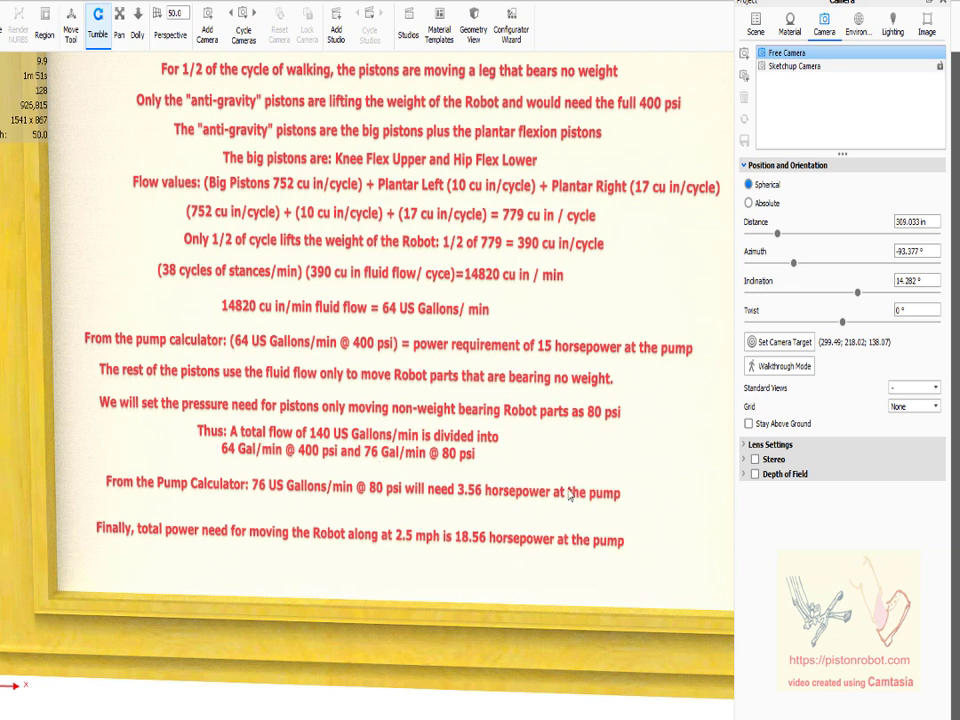
mouse_move(310, 523)
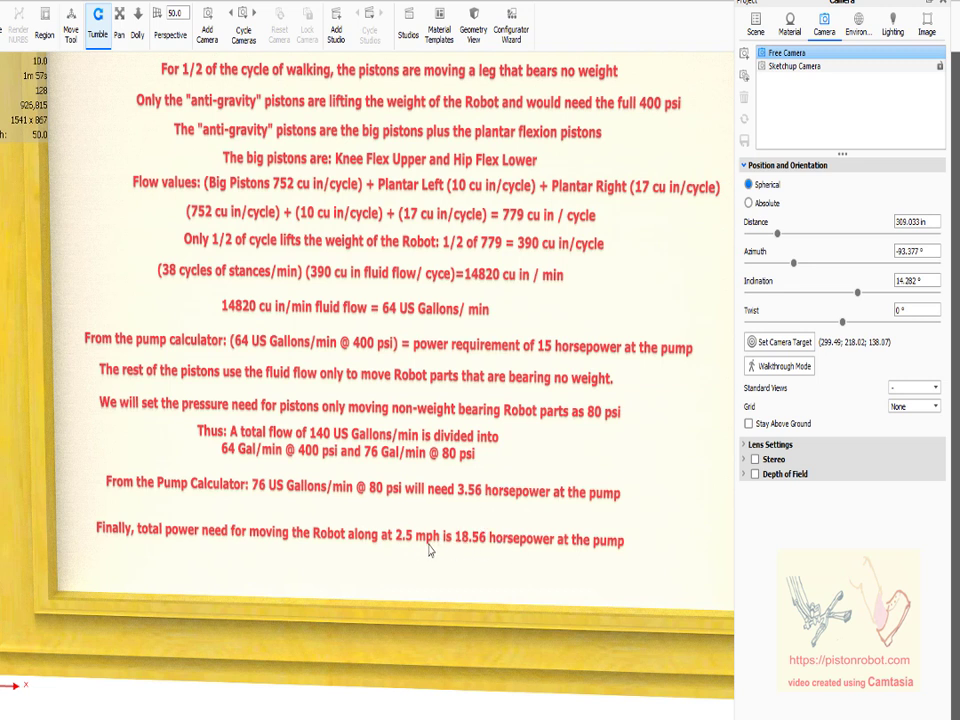
mouse_move(400, 562)
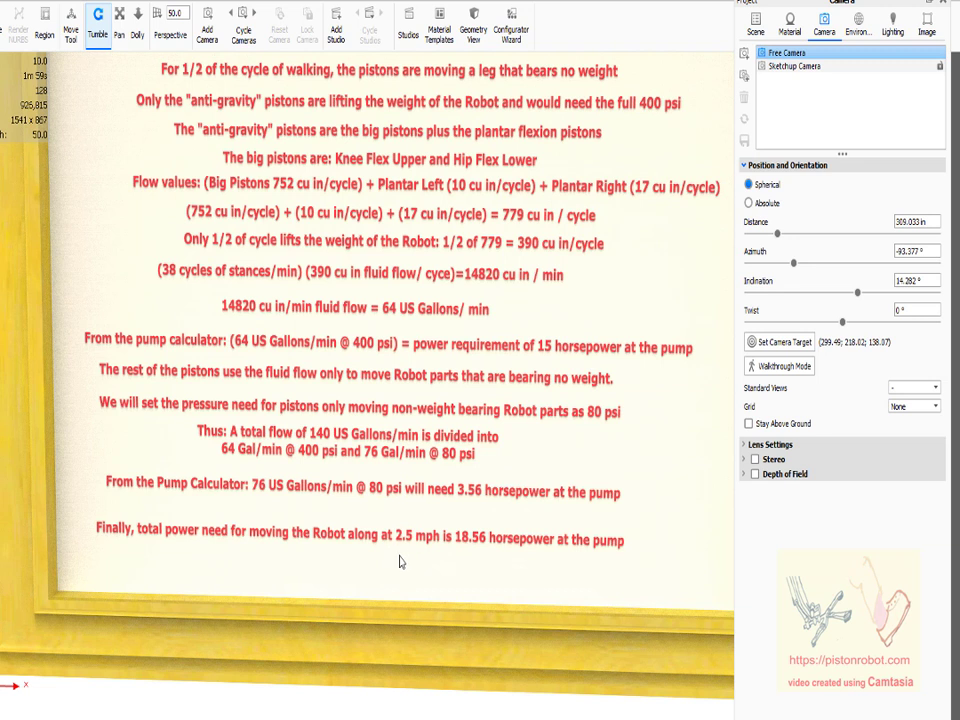
mouse_move(467, 550)
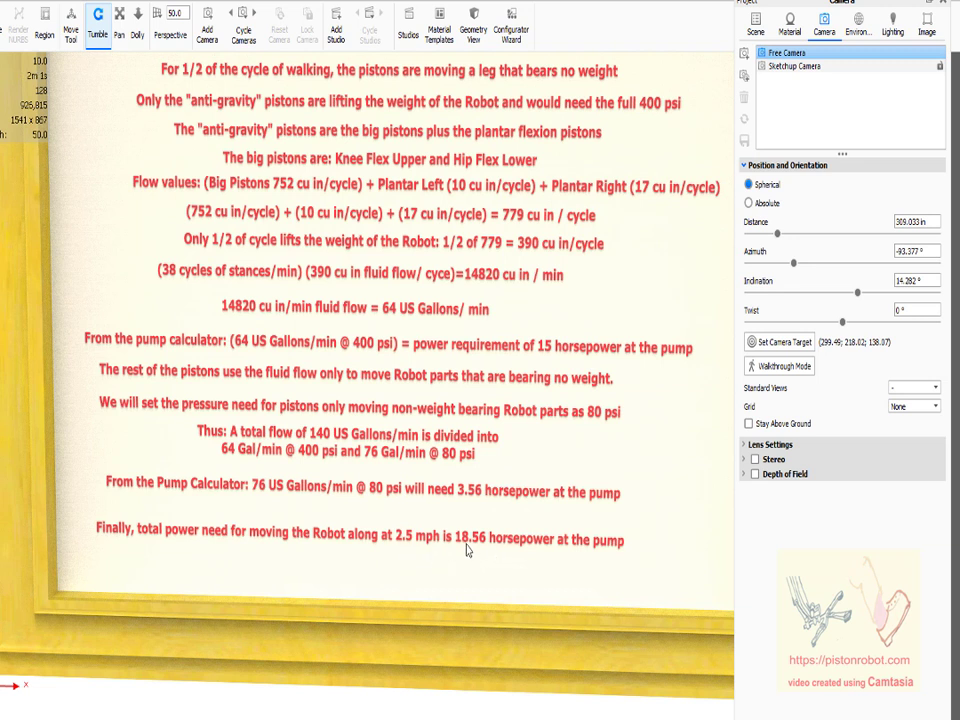